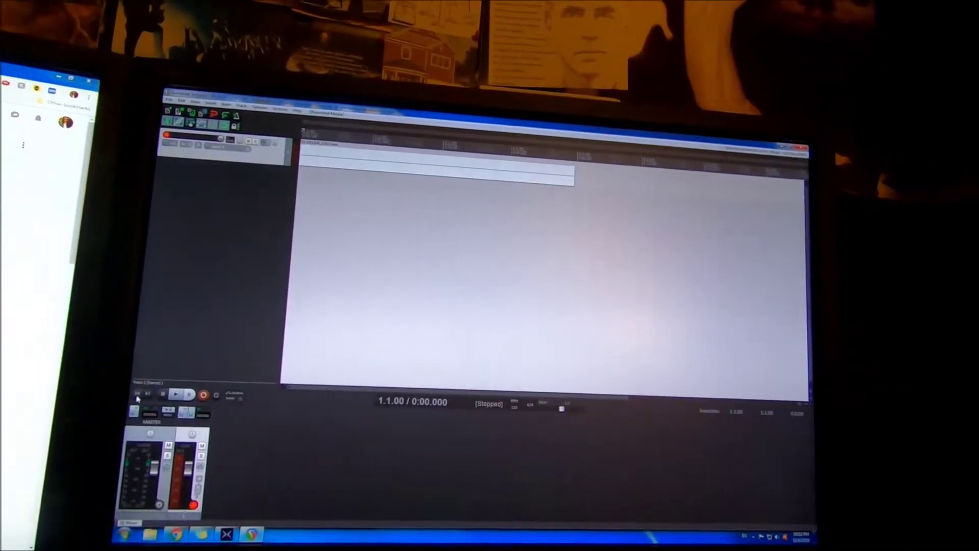
Play back the recorded take from the project start via the transport Play button
{"action": "left_click", "coordinate": [178, 394]}
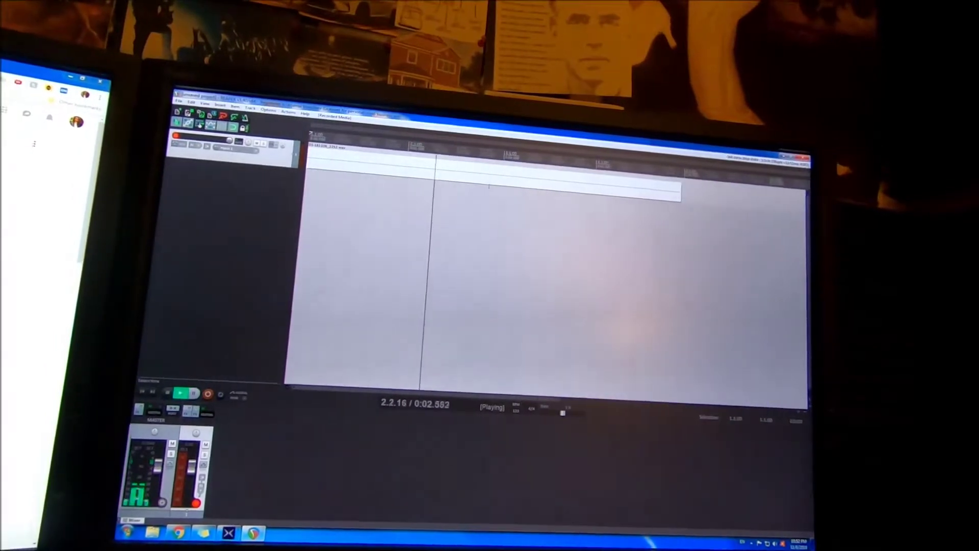